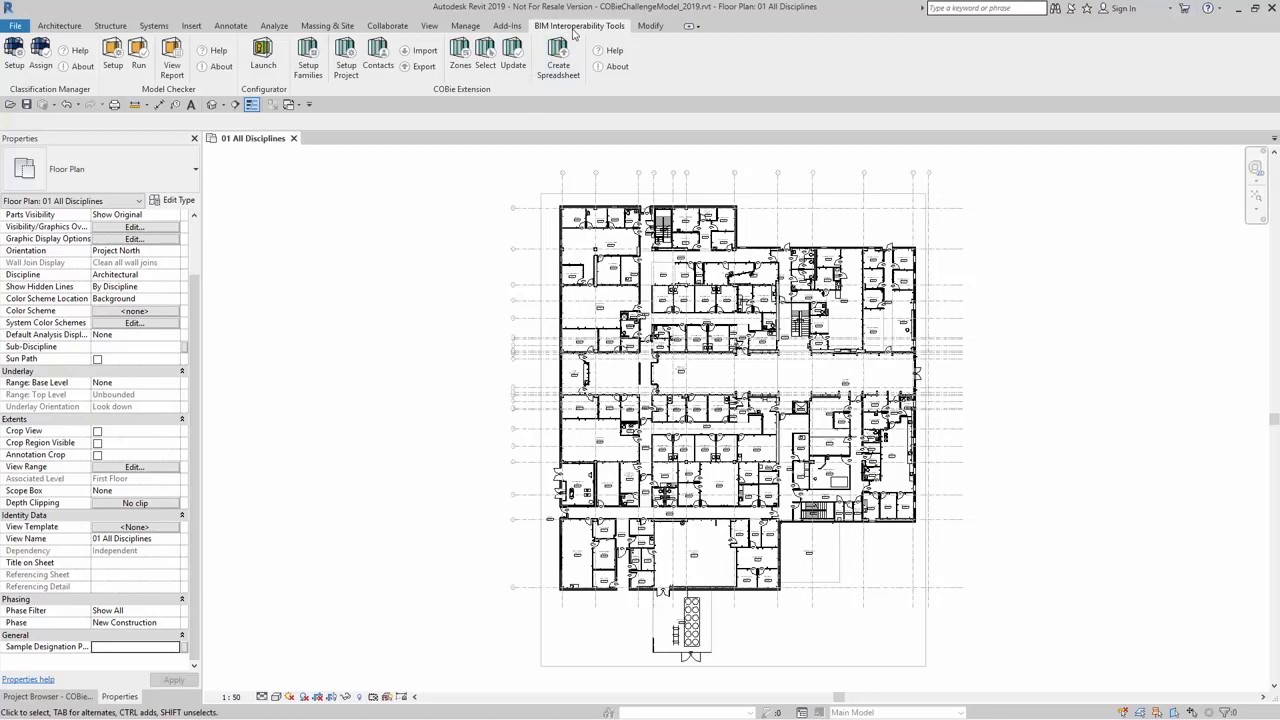
mouse_move(398, 318)
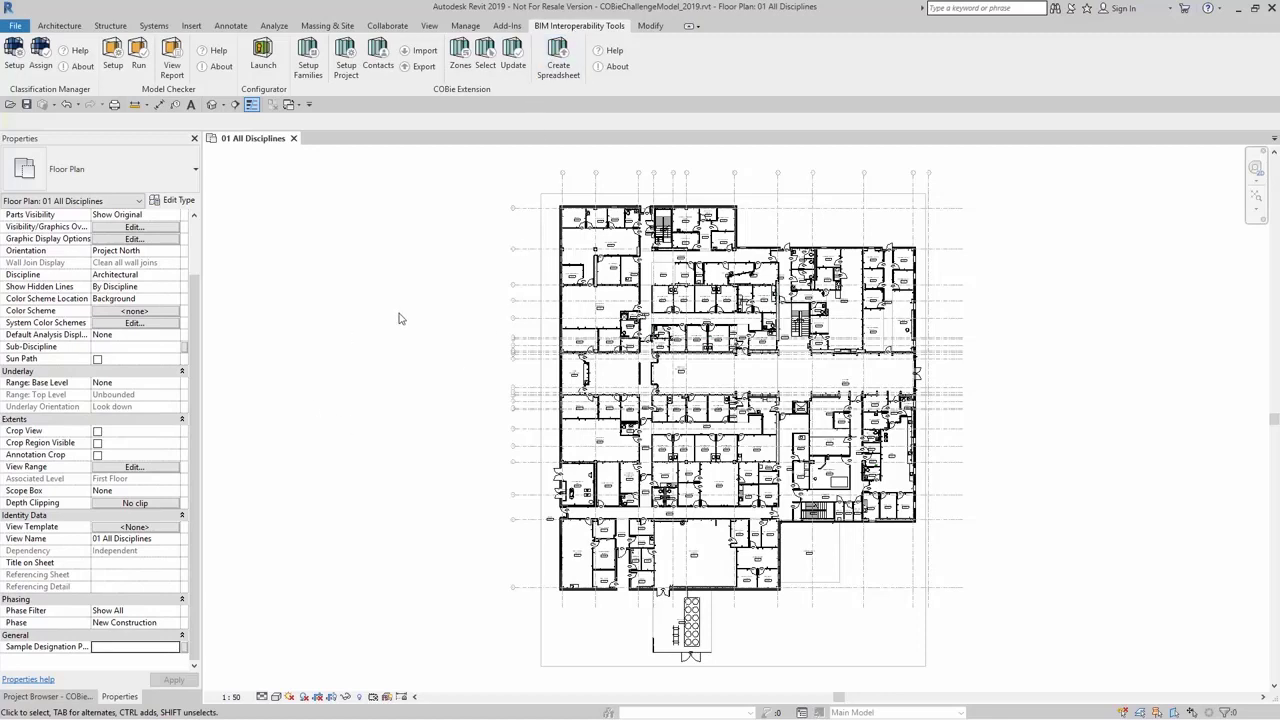
mouse_move(436, 118)
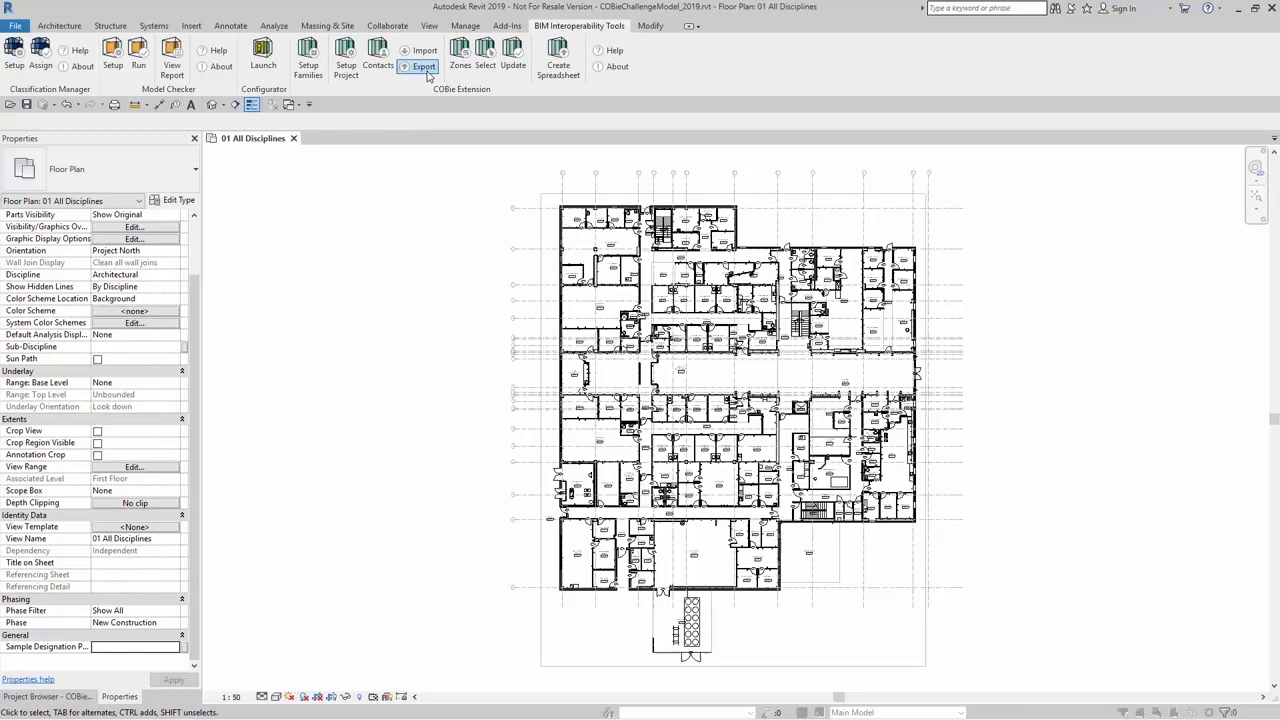
- Export the COBie Extension settings to a settings file named 'Test' in the 2019 New BIM Tools Videos folder
click(424, 64)
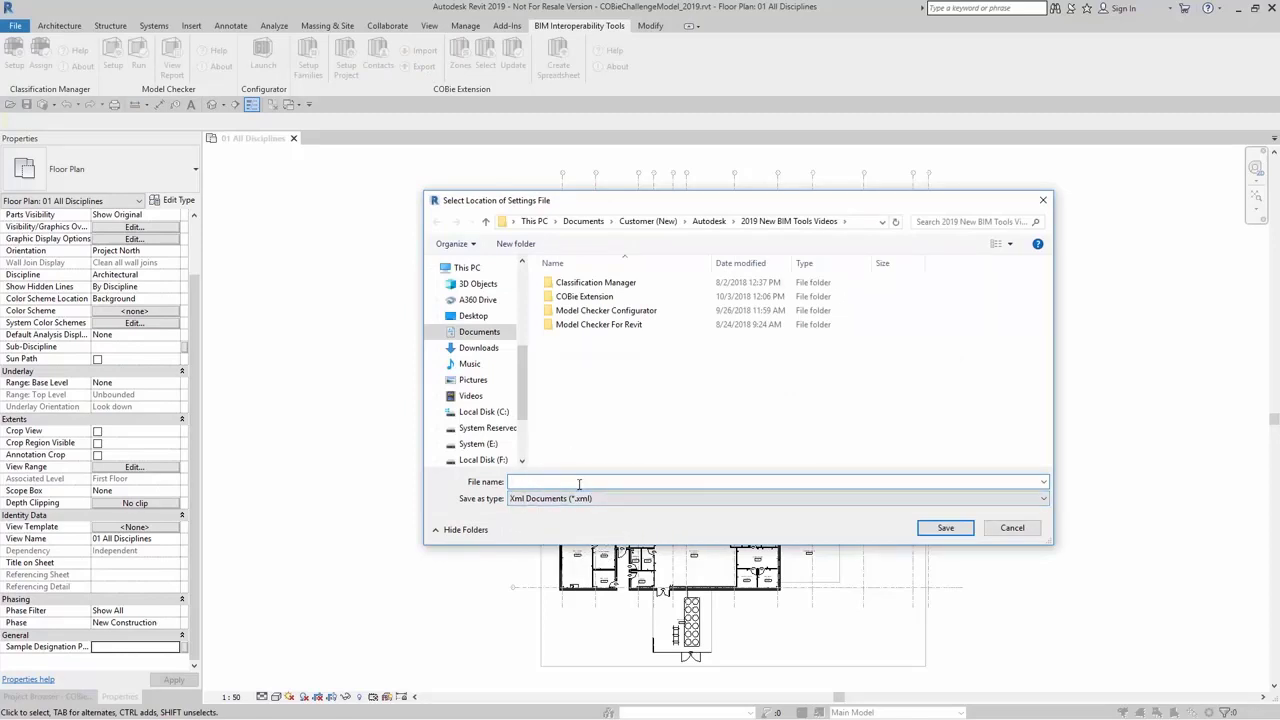
text(Test)
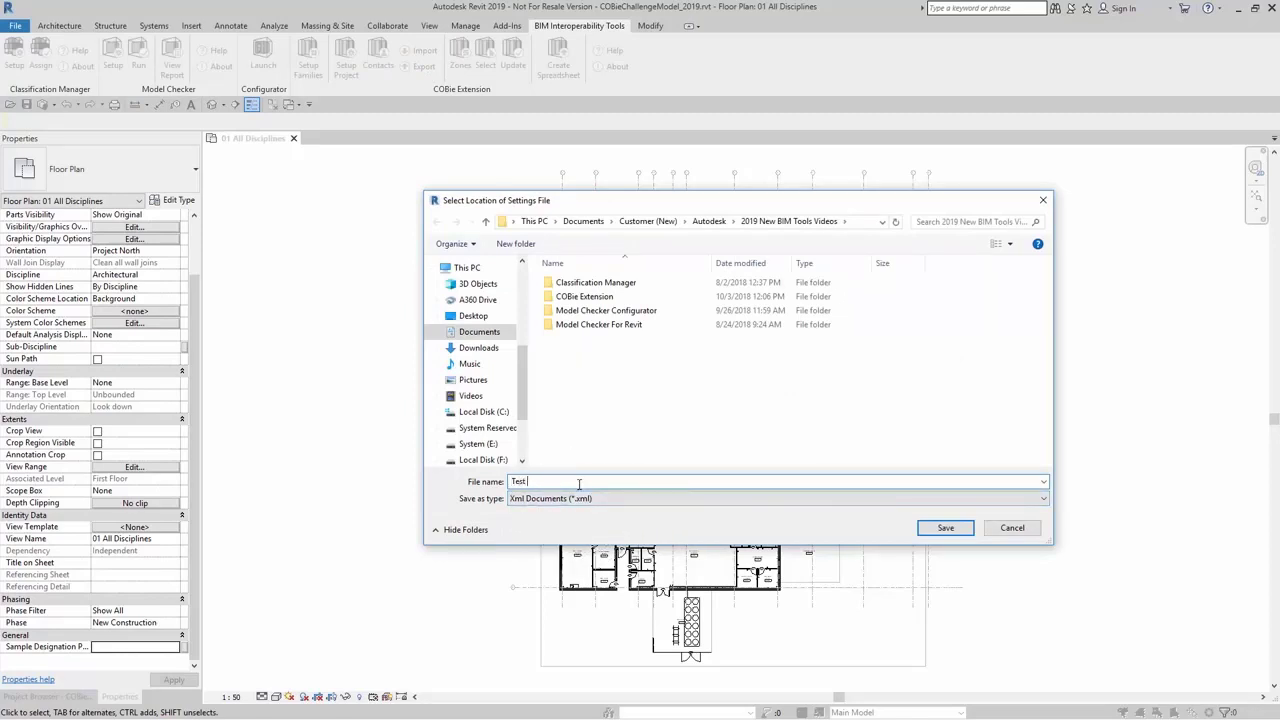
click(944, 528)
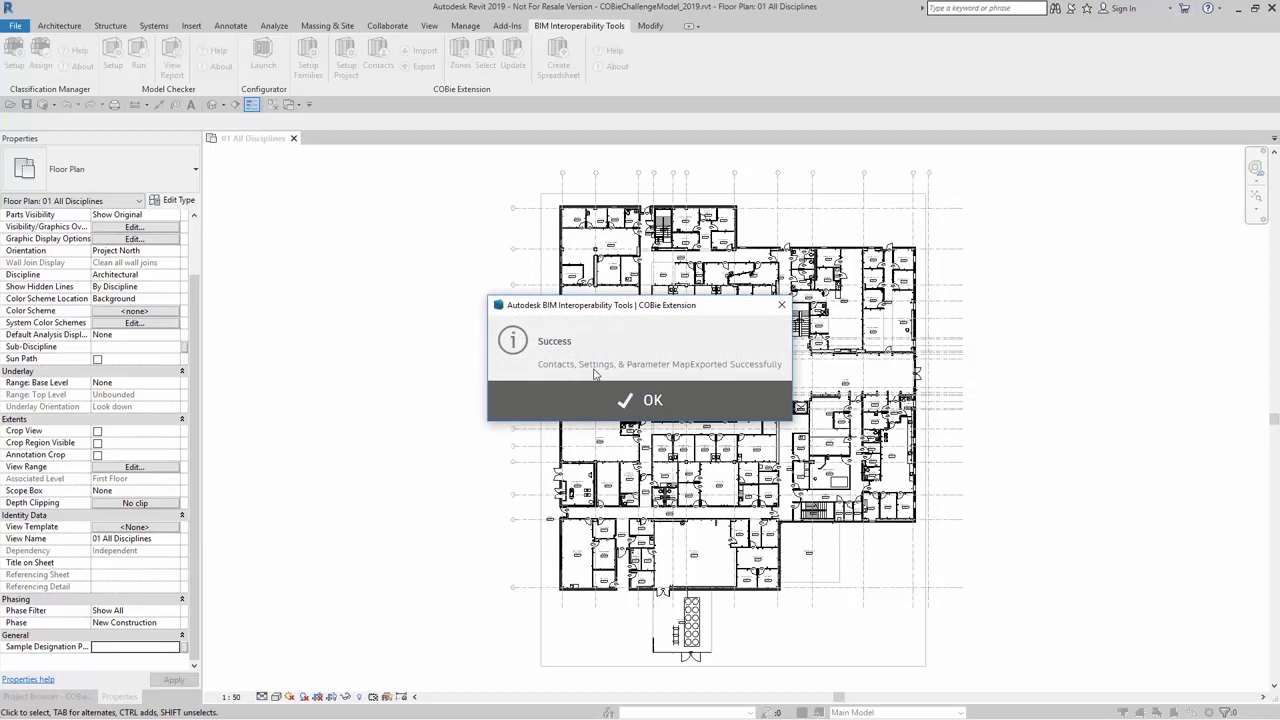
mouse_move(680, 378)
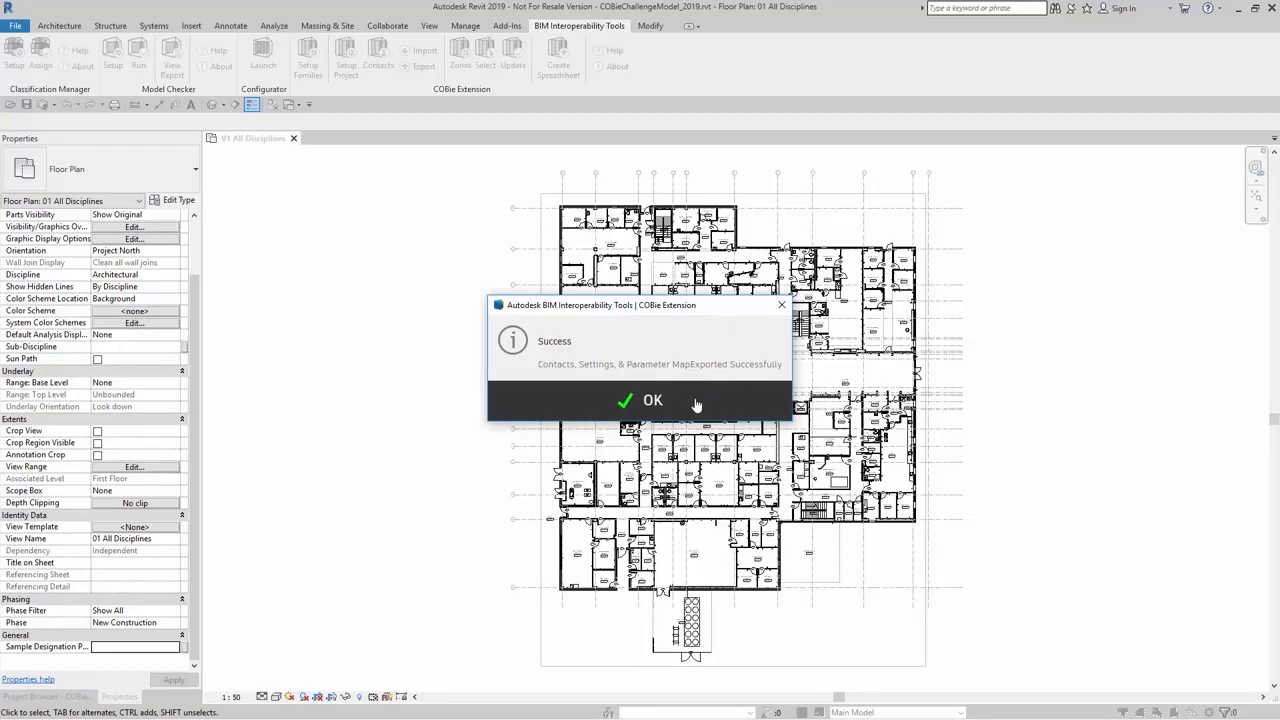
- Dismiss the export success message and start a COBie settings import, browsing for a settings file
click(642, 400)
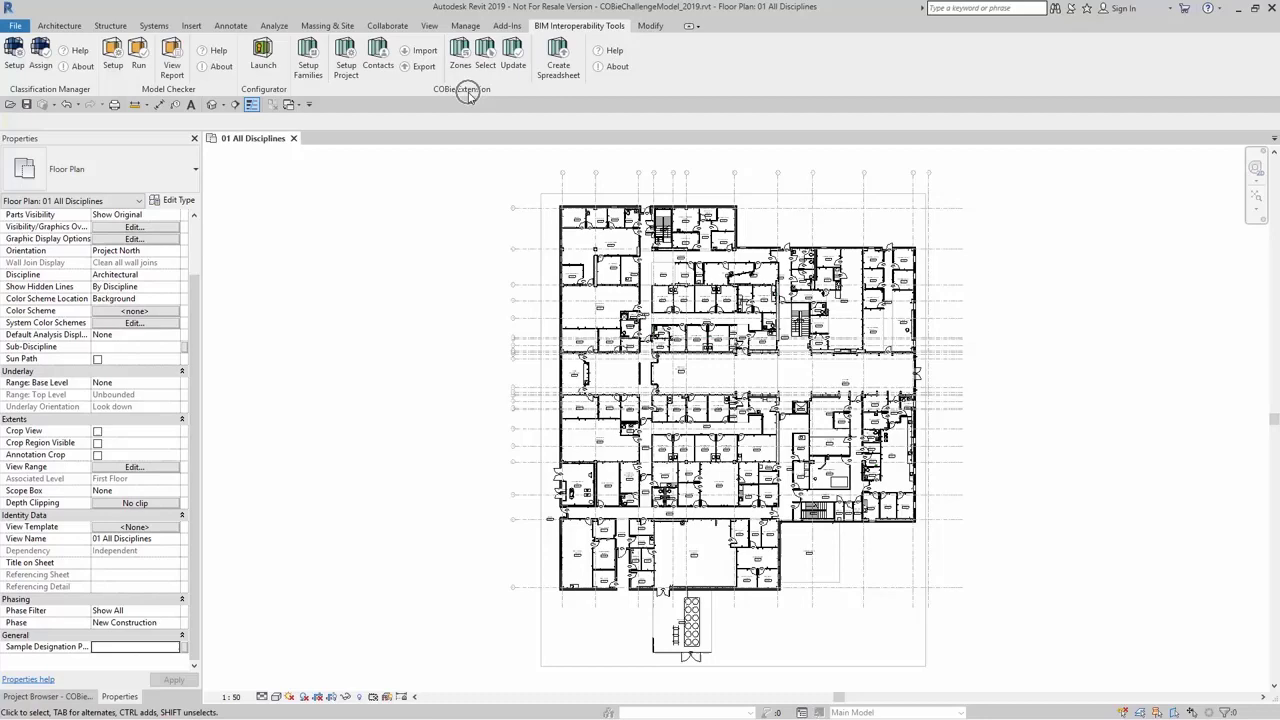
click(420, 52)
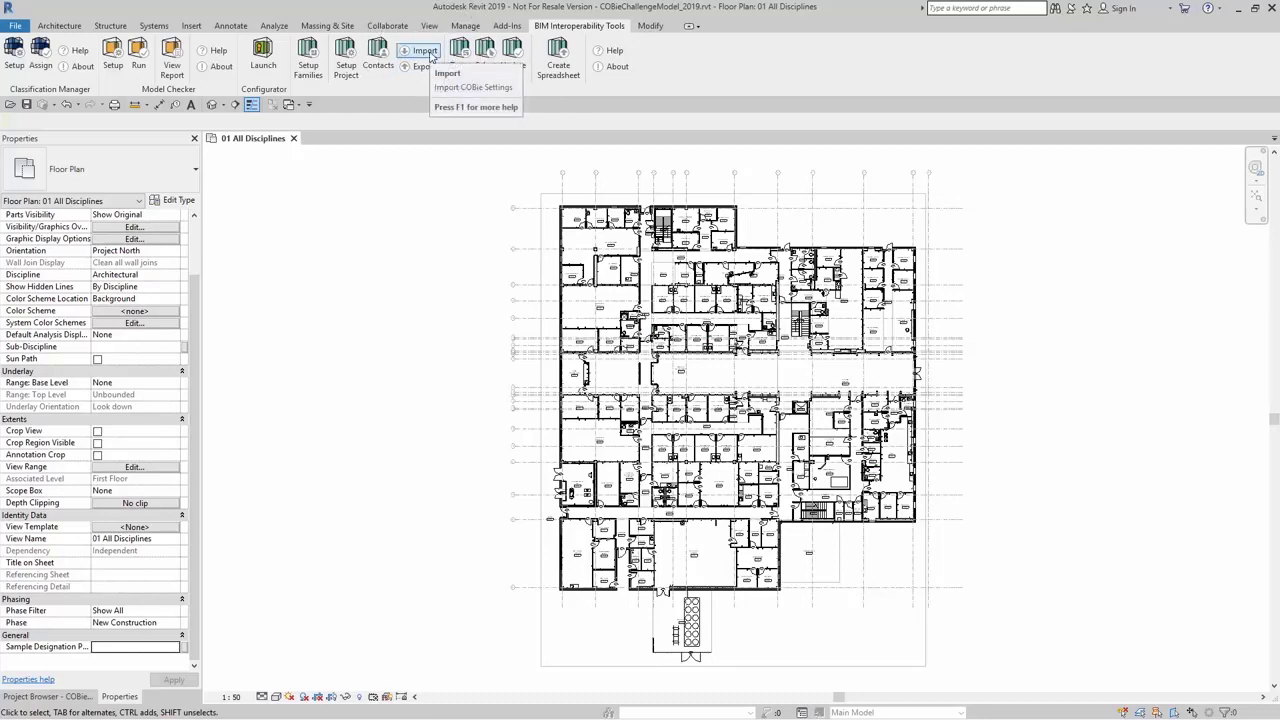
click(448, 72)
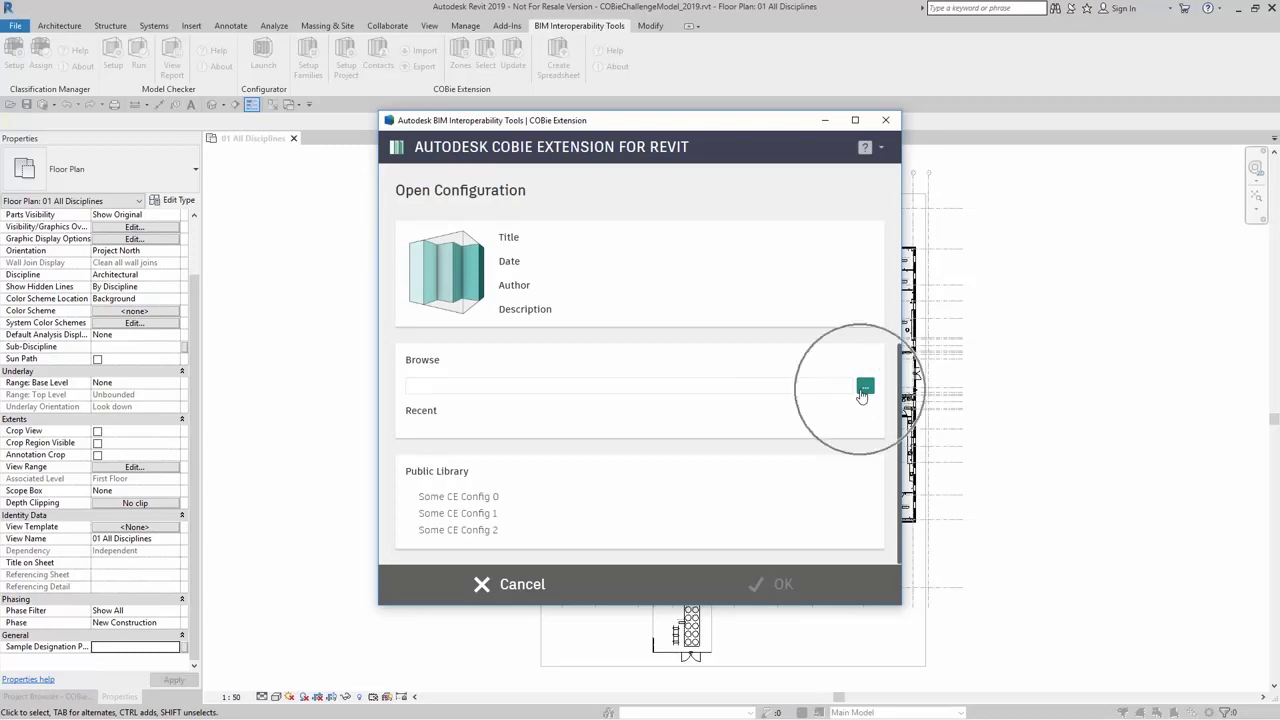
click(864, 388)
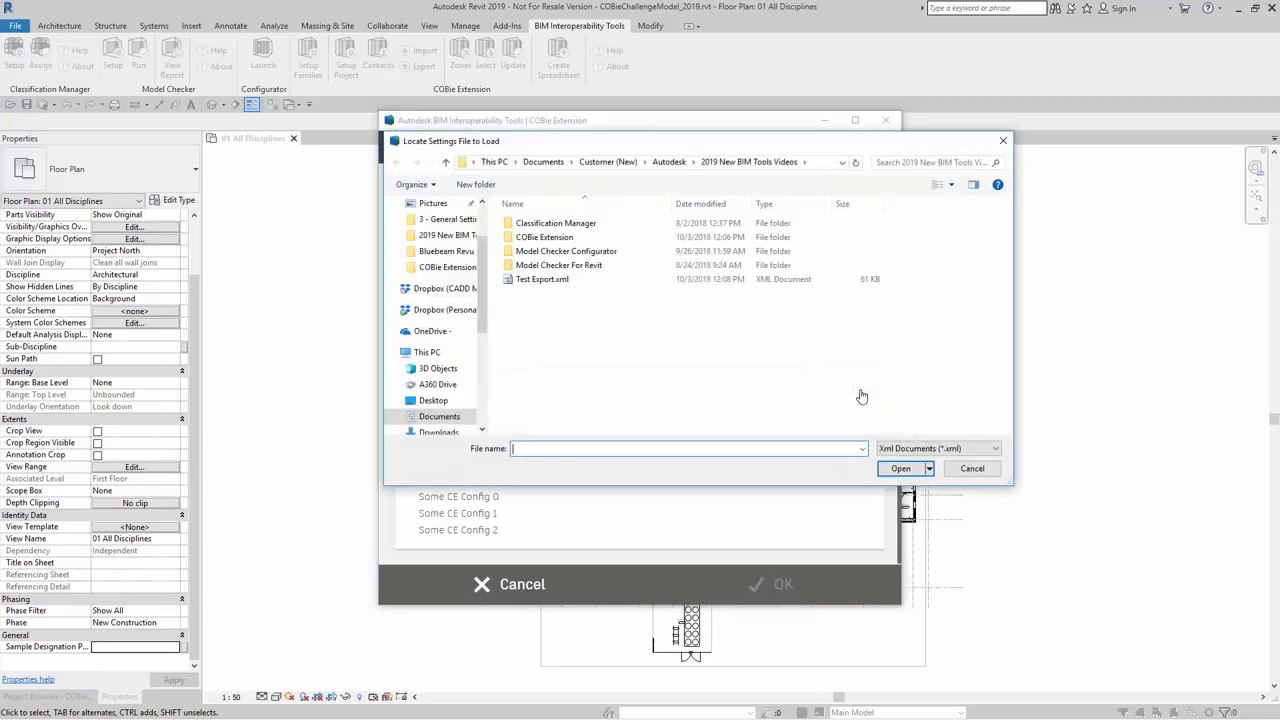
- Load Test Export.xml into the COBie Extension Open Configuration
click(542, 280)
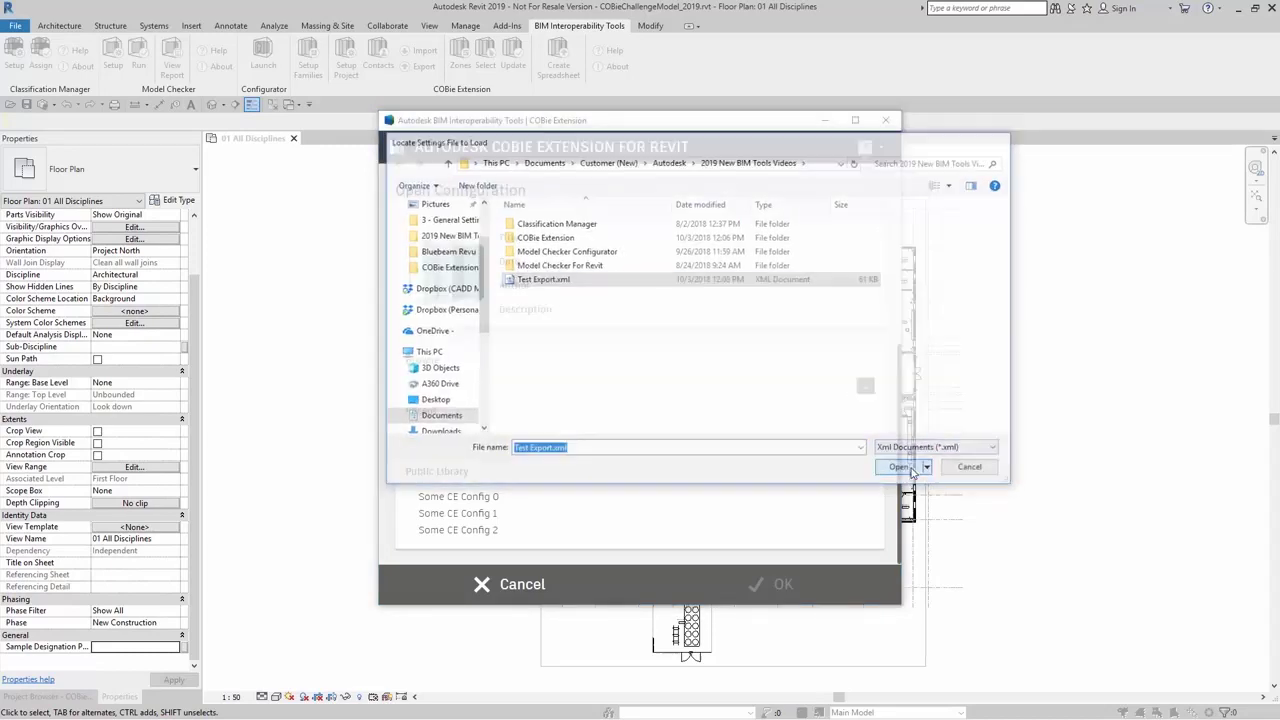
click(900, 468)
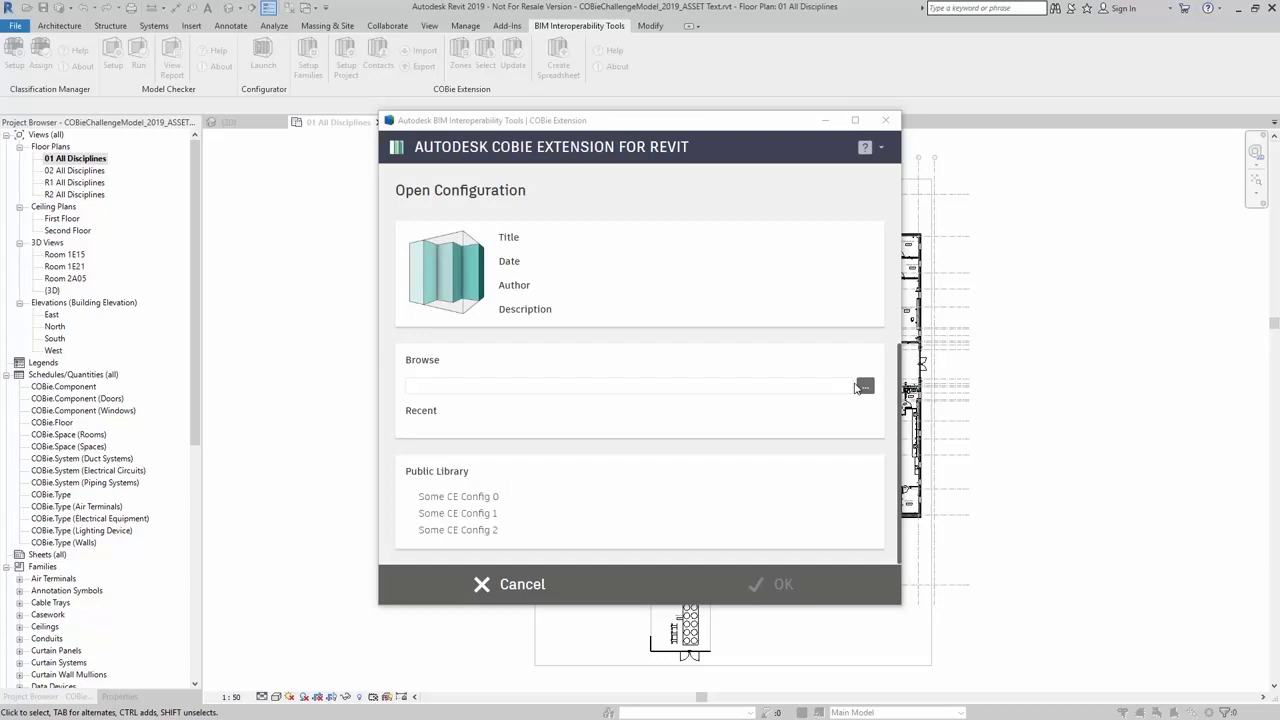
- Let Open Configuration show the Test Export title and October 3, 2018 date
click(864, 384)
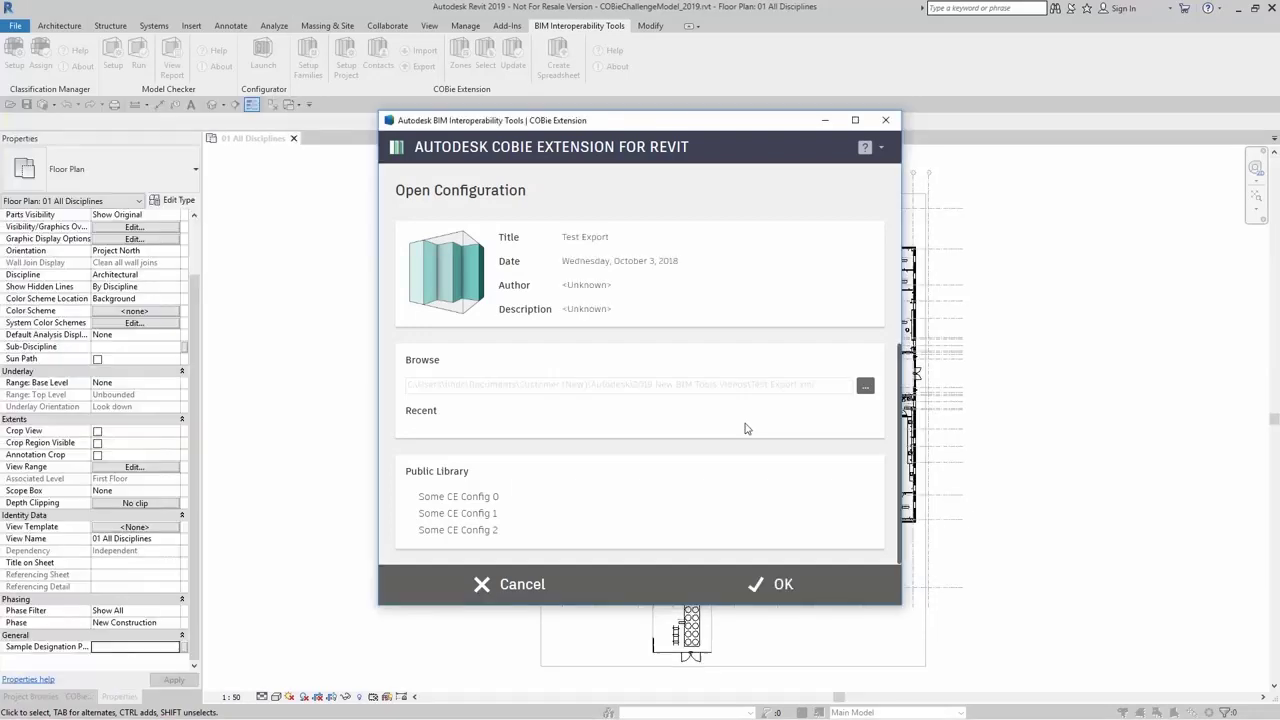
mouse_move(552, 486)
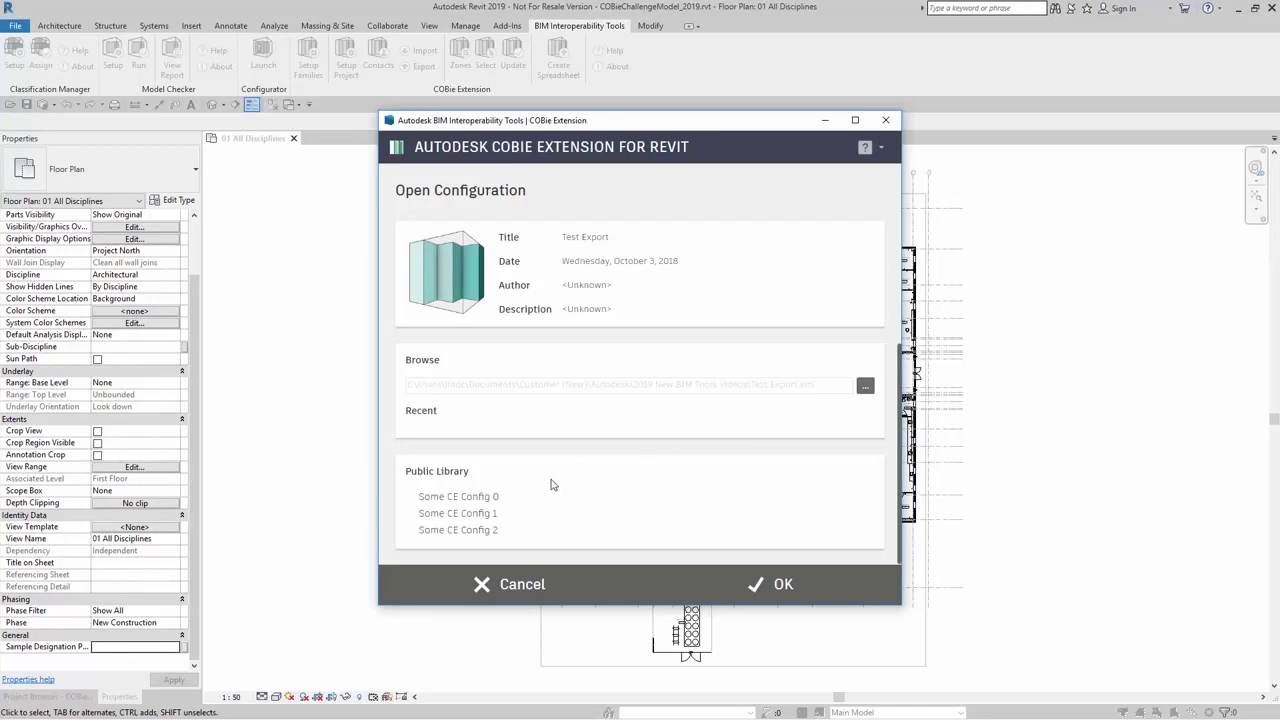